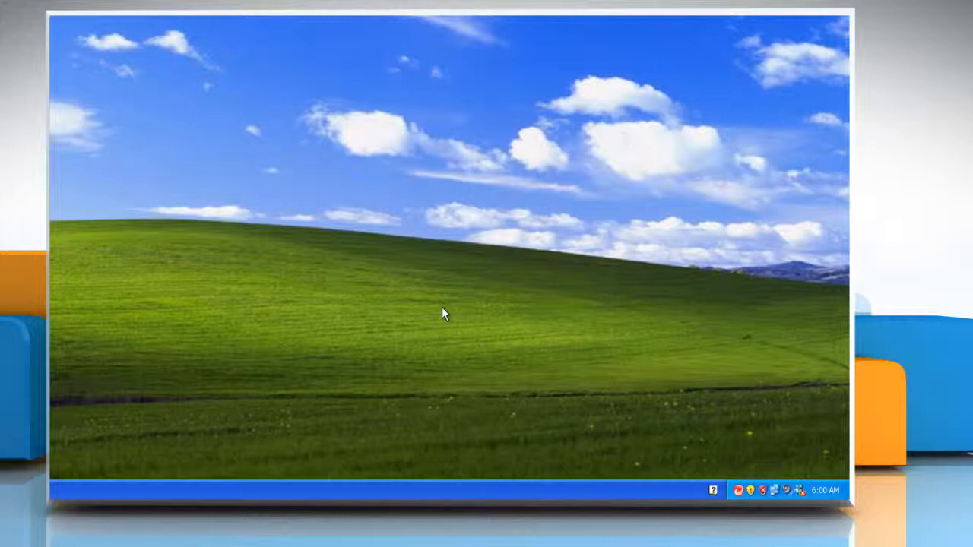
mouse_move(745, 493)
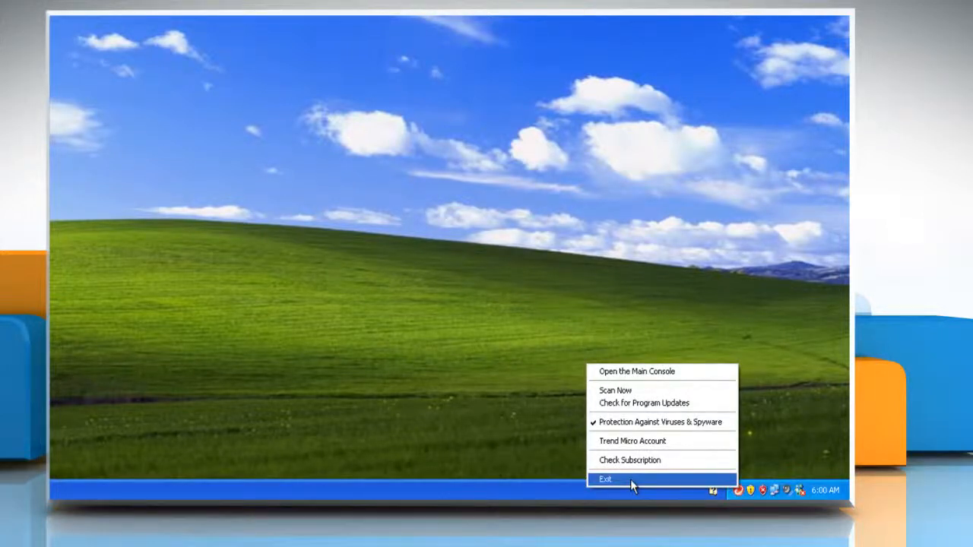
Step: Exit the running Trend Micro security software from its tray icon
click(605, 478)
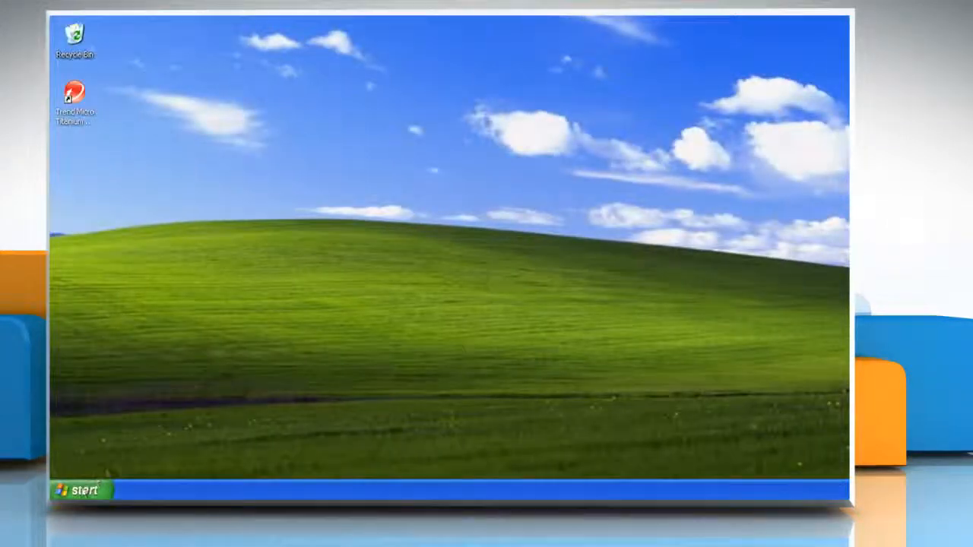
Step: Show the All Programs list with the Trend Micro Titanium Internet Security entry
click(82, 489)
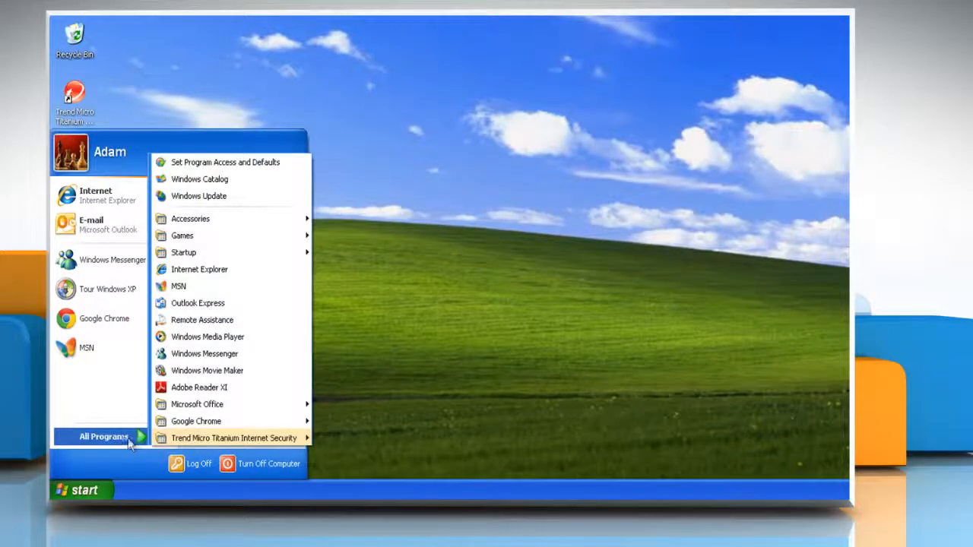
mouse_move(228, 438)
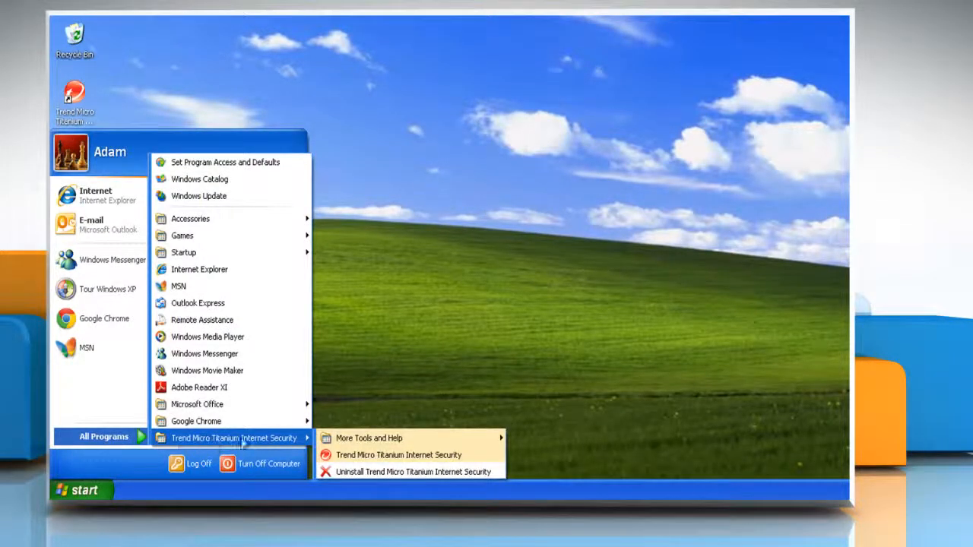
mouse_move(372, 438)
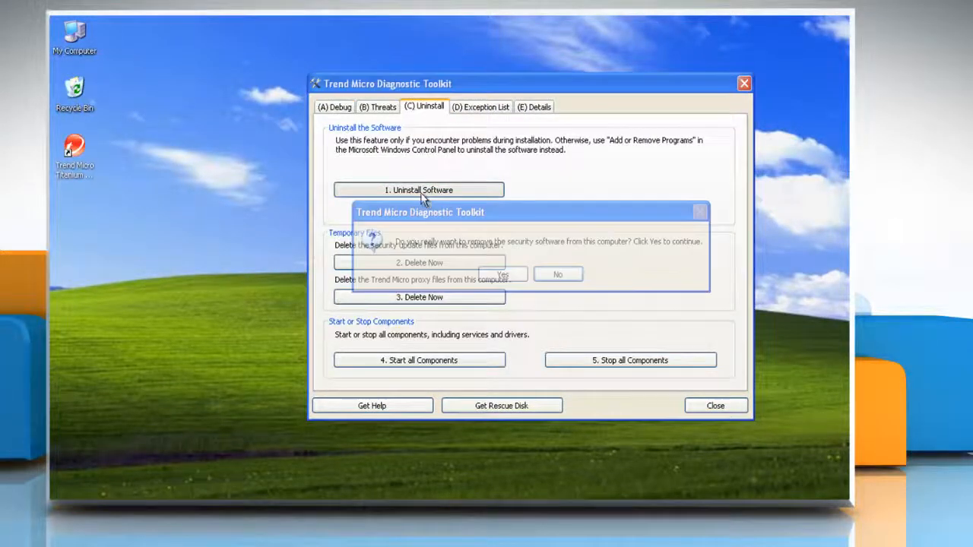
Step: Confirm uninstalling the security software and agree to restart the computer now
click(505, 273)
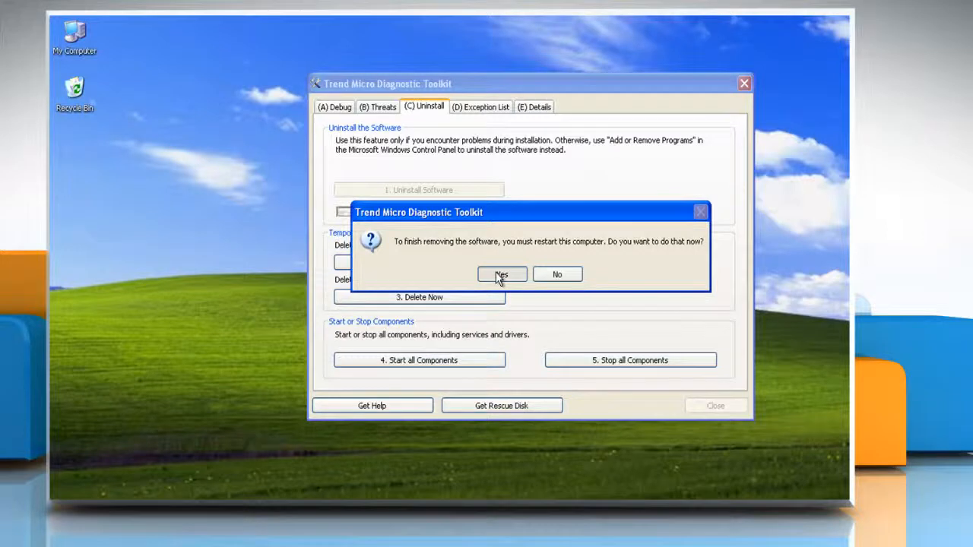
click(502, 274)
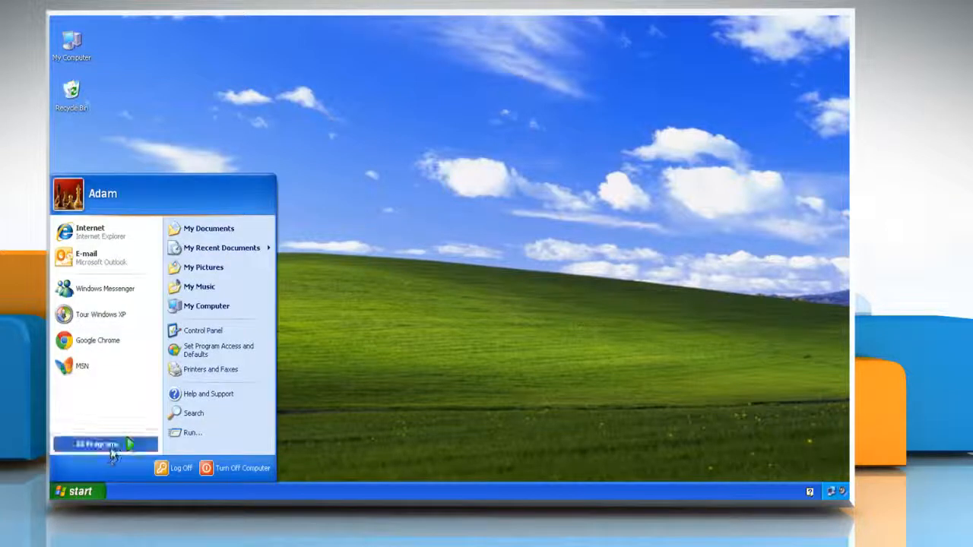
Step: After the restart, check All Programs to verify Trend Micro is gone
click(100, 444)
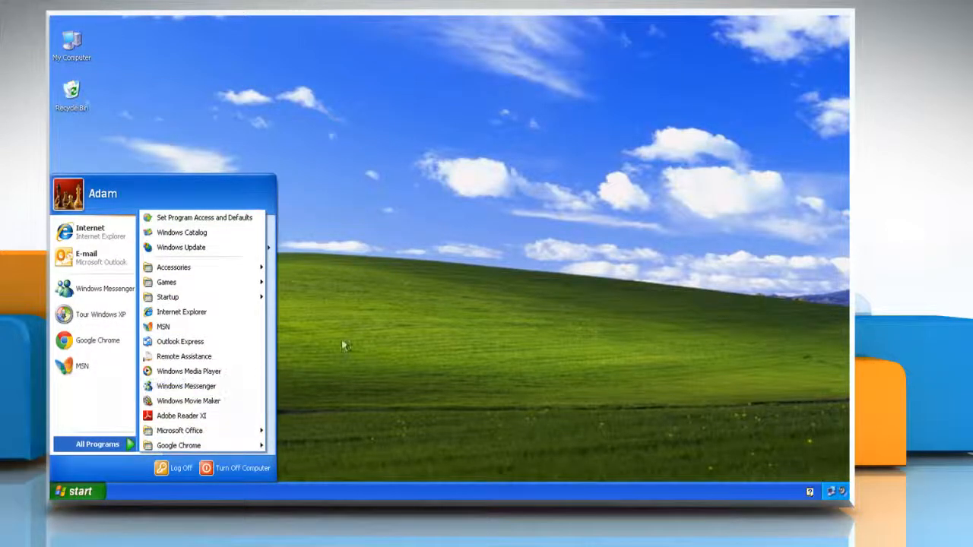
click(343, 345)
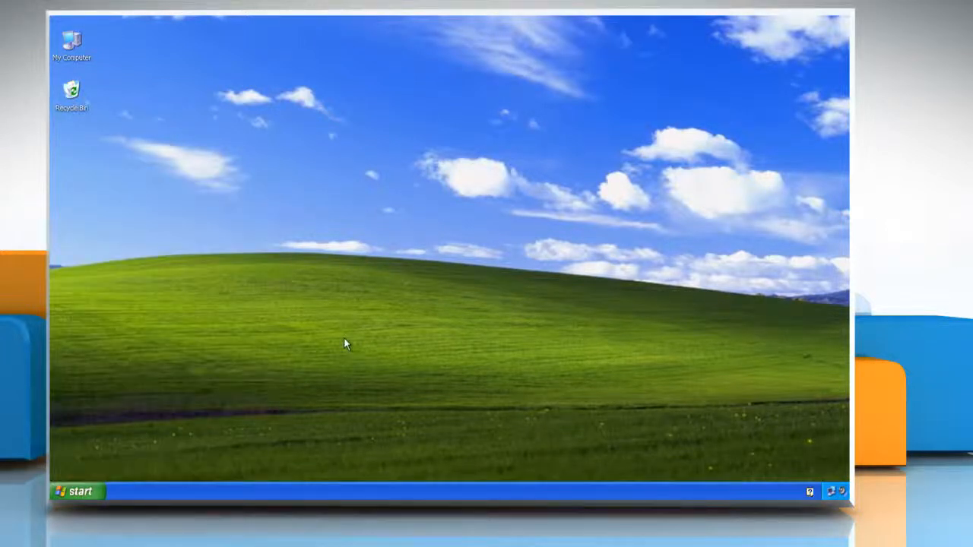